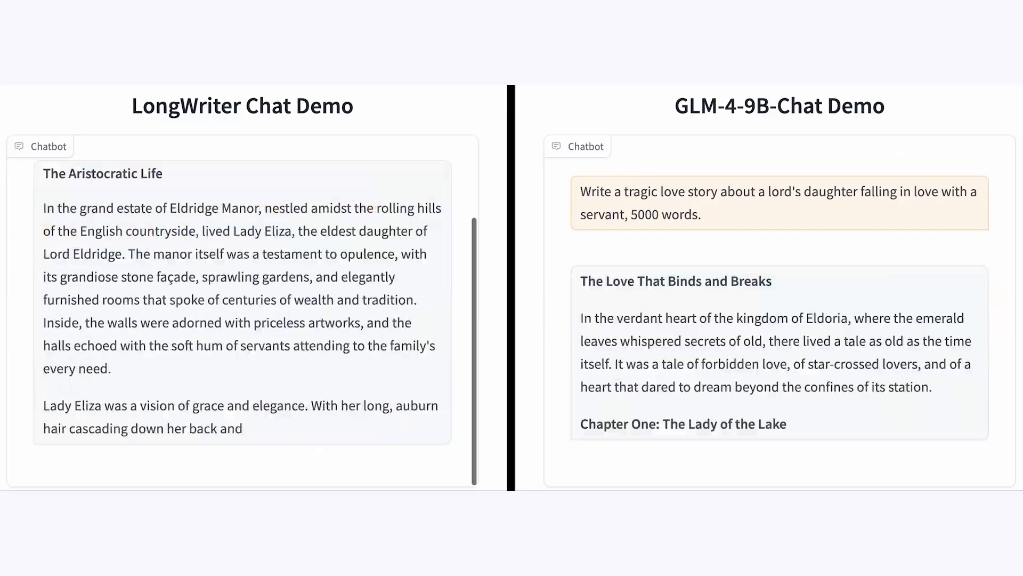
scroll("down", 3)
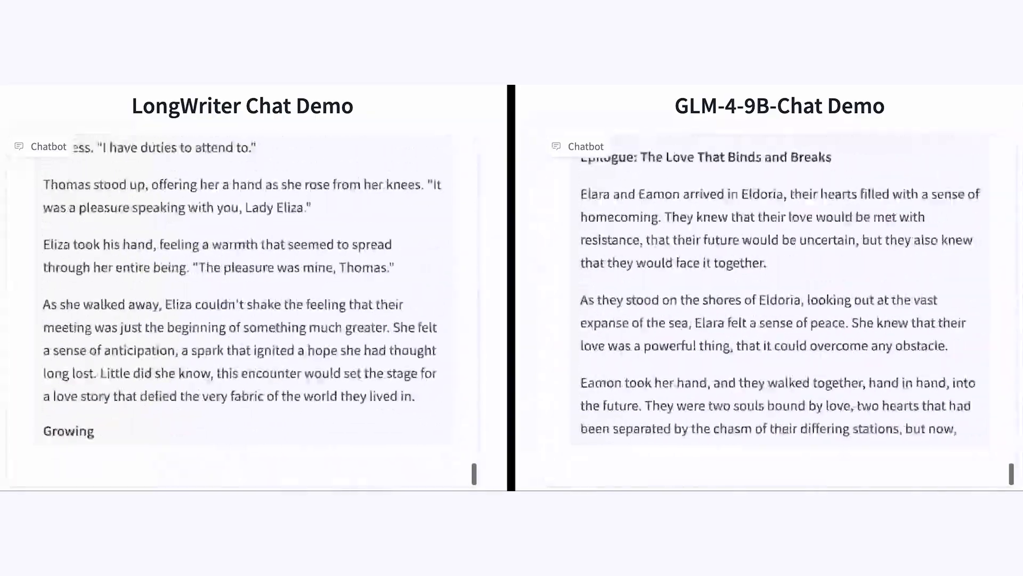
scroll("down", 3)
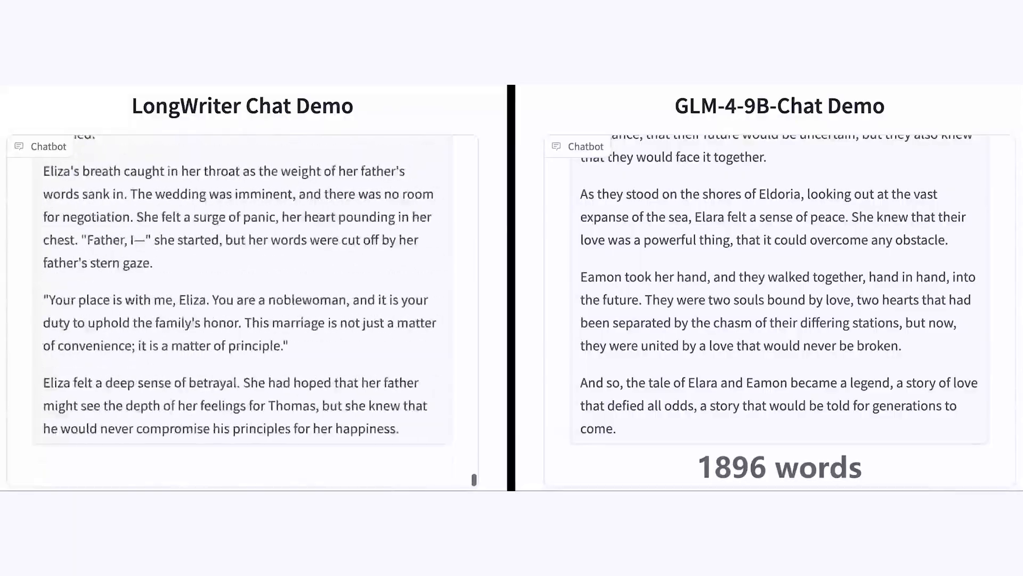